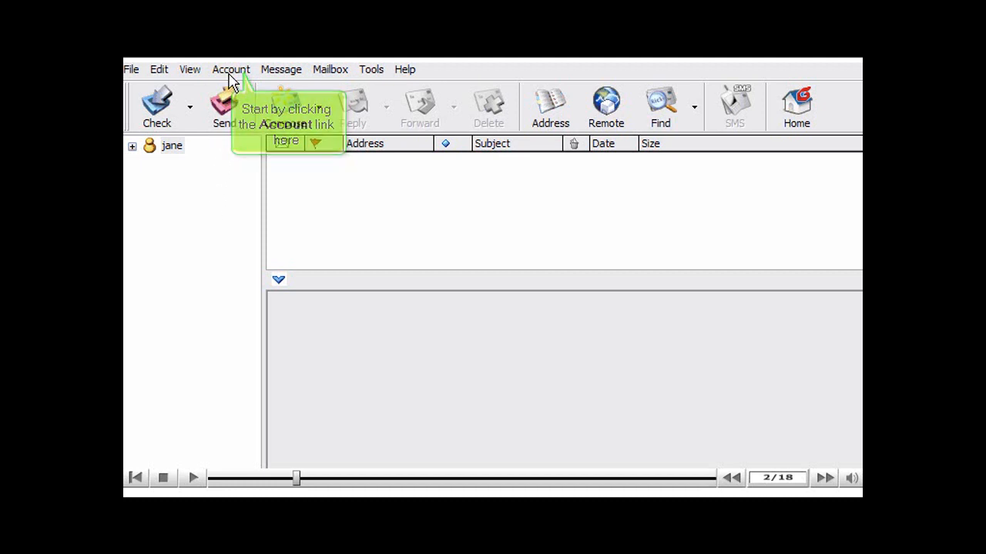
Launch the Foxmail Account Wizard via Account > New.
{"action": "left_click", "coordinate": [231, 69]}
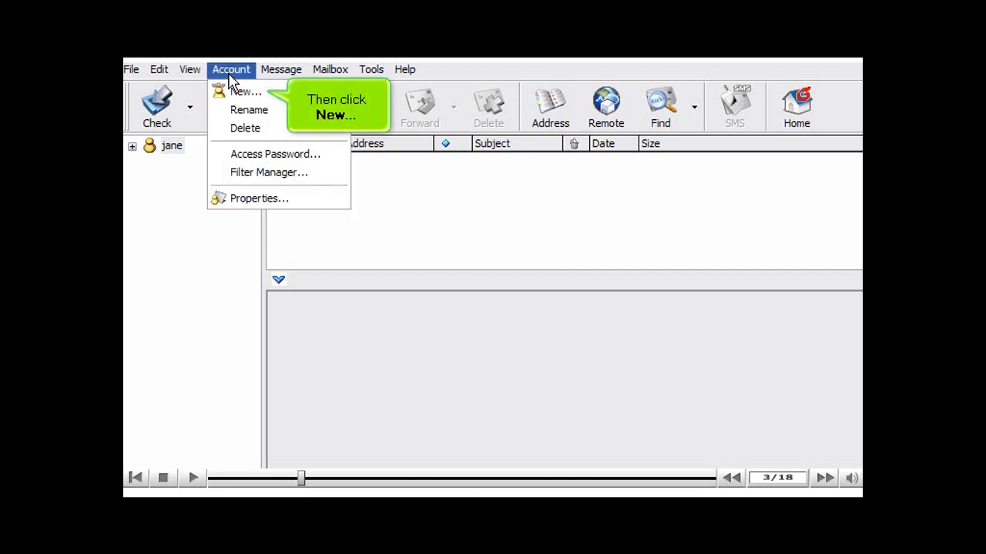
{"action": "left_click", "coordinate": [245, 91]}
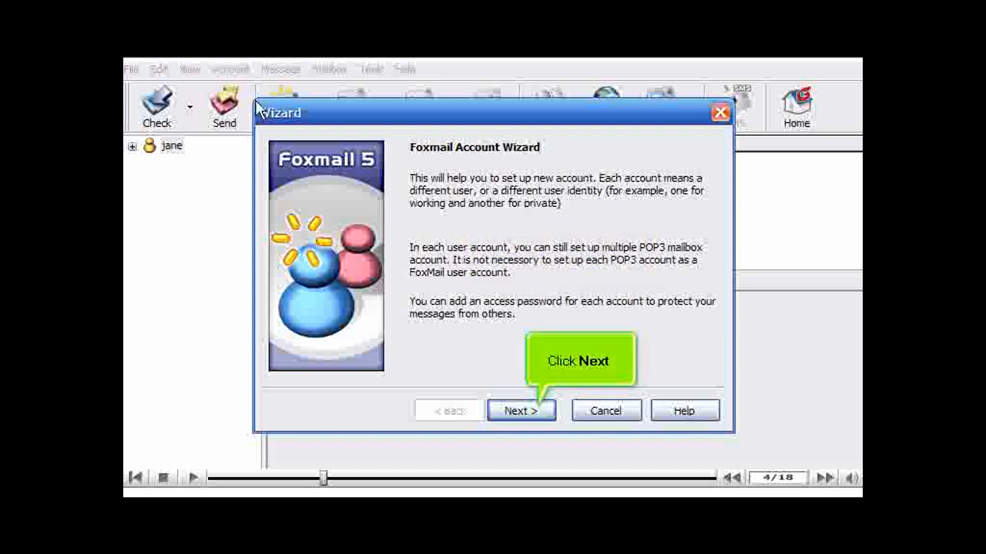
Name the new user account 'John Doe' and advance past the welcome and name pages.
{"action": "left_click", "coordinate": [520, 410]}
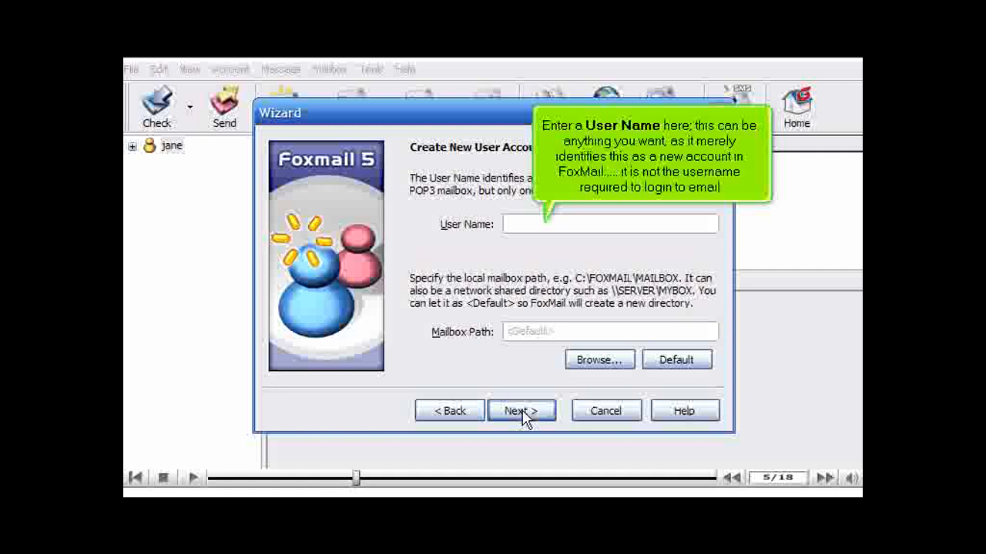
{"action": "type", "text": "John"}
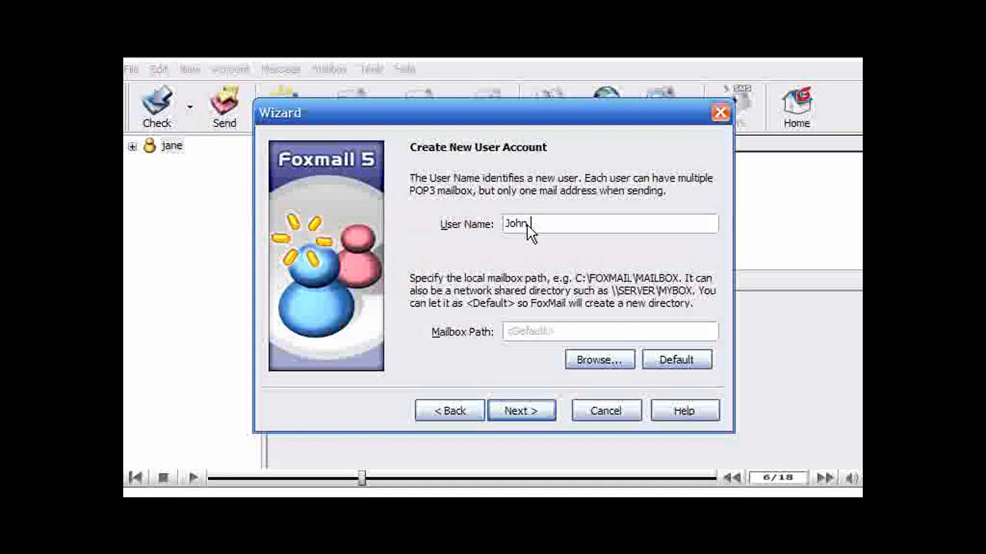
{"action": "type", "text": "Doe"}
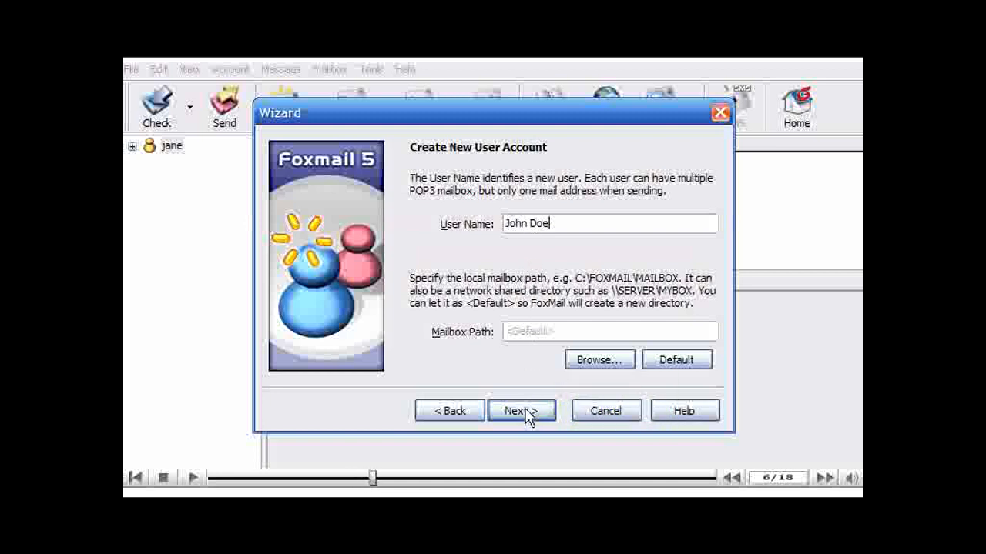
{"action": "left_click", "coordinate": [521, 410]}
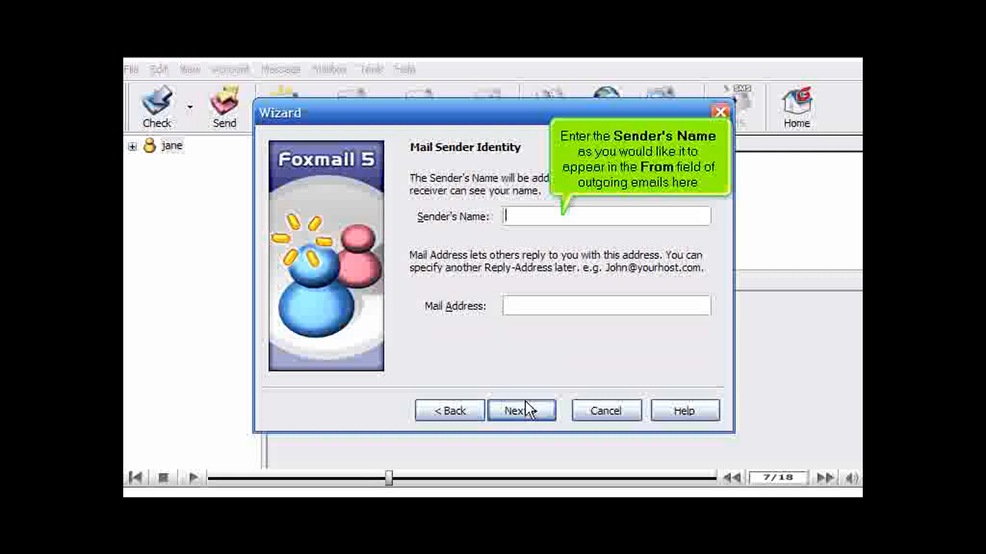
{"action": "type", "text": "John Doe"}
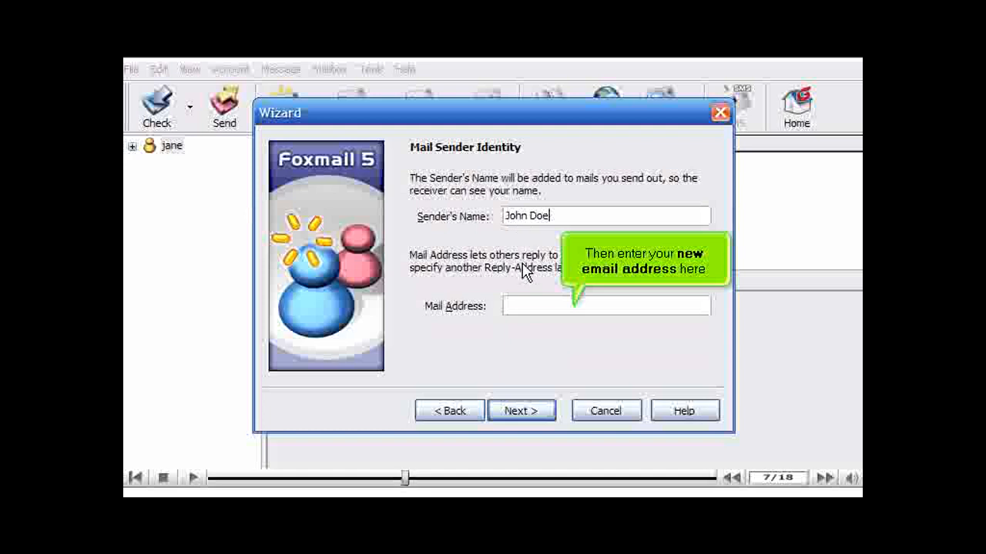
{"action": "type", "text": "john@demo1234.com"}
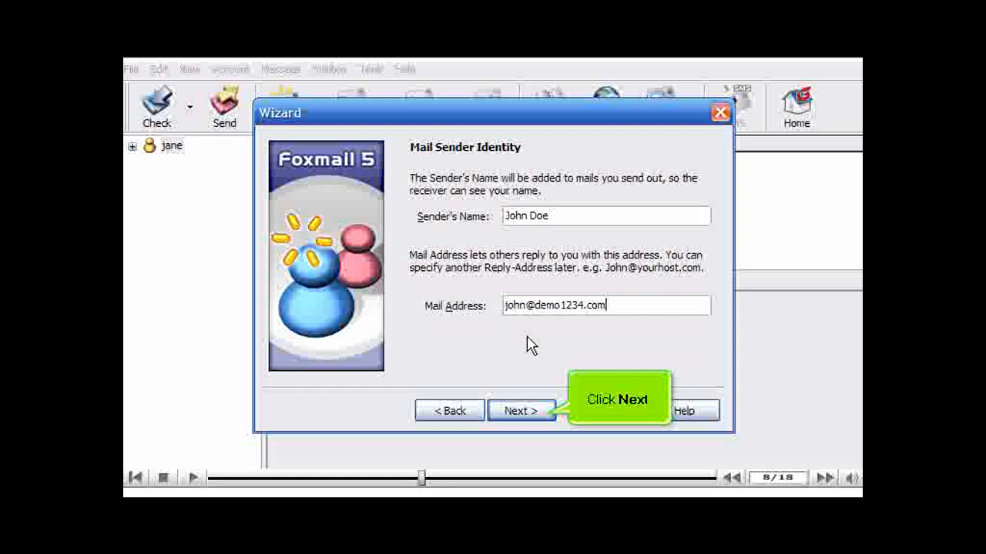
{"action": "left_click", "coordinate": [520, 410]}
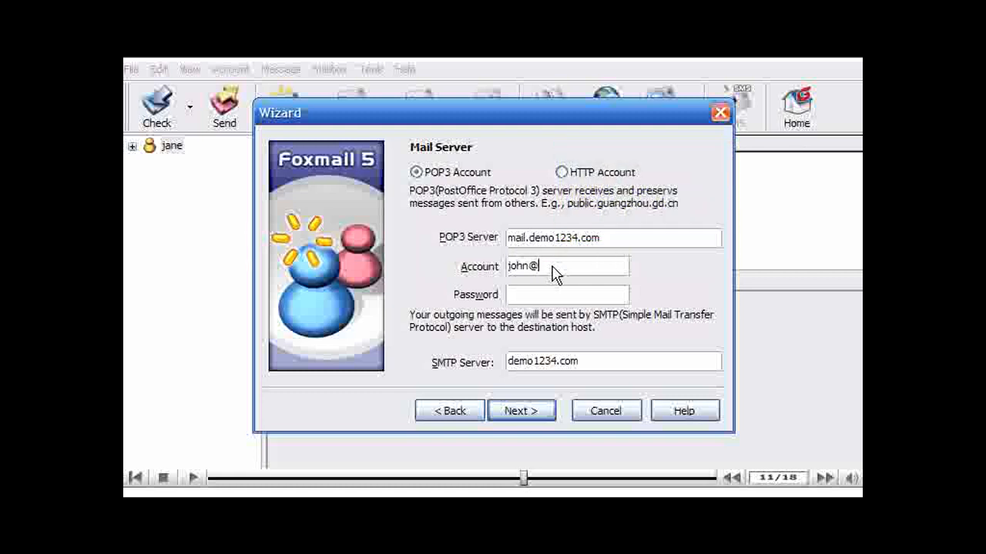
{"action": "type", "text": "demo1234.com"}
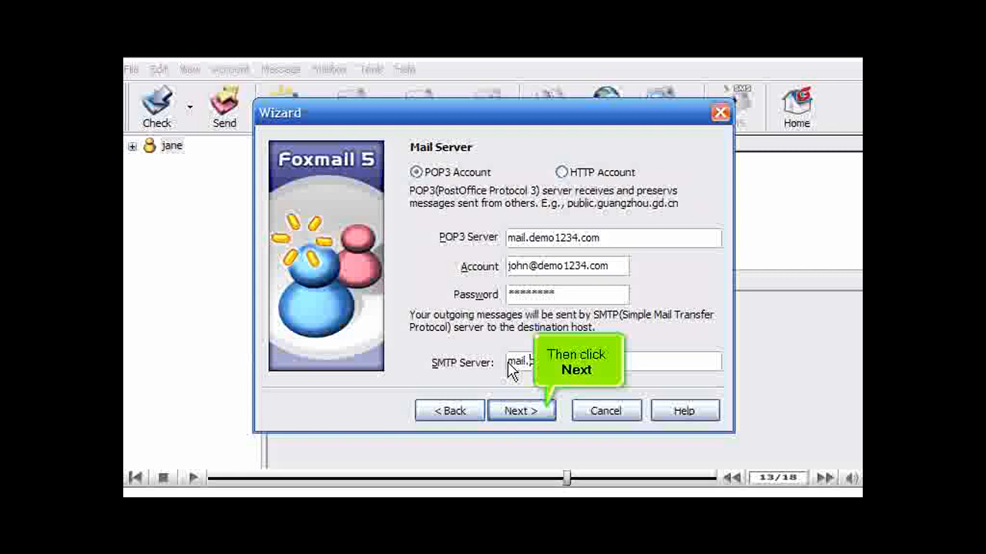
{"action": "left_click", "coordinate": [522, 409]}
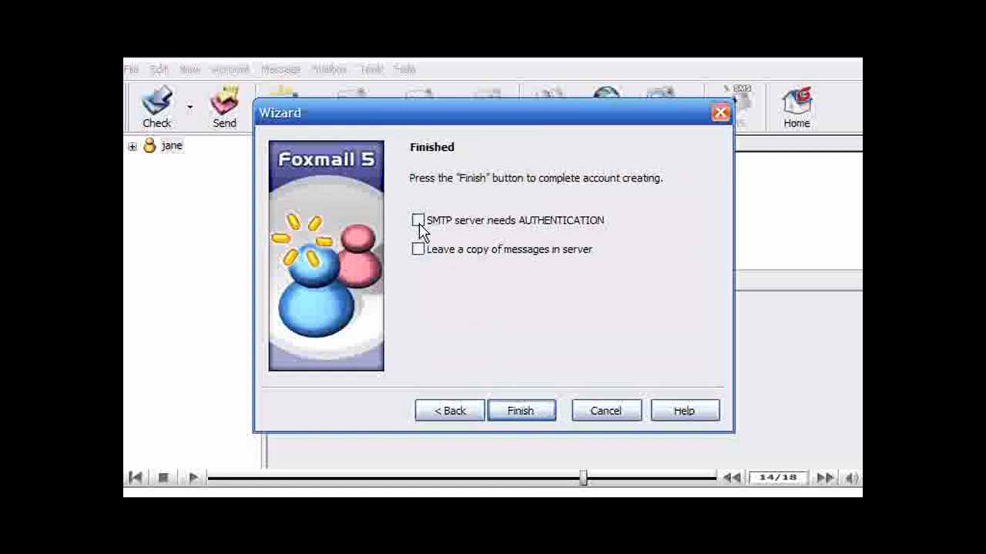
Enable 'SMTP server needs AUTHENTICATION' and finish so John Doe appears in the account tree.
{"action": "left_click", "coordinate": [415, 221]}
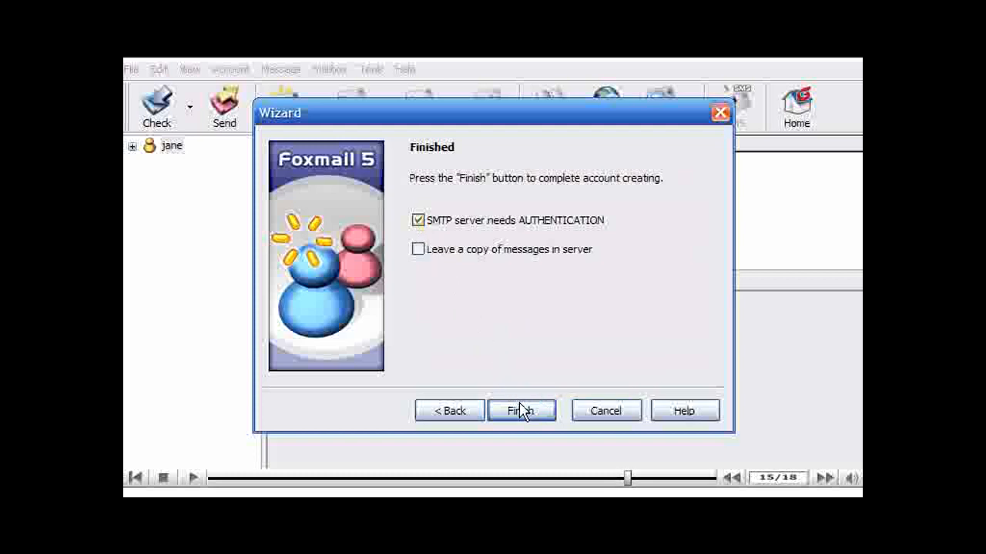
{"action": "left_click", "coordinate": [521, 409]}
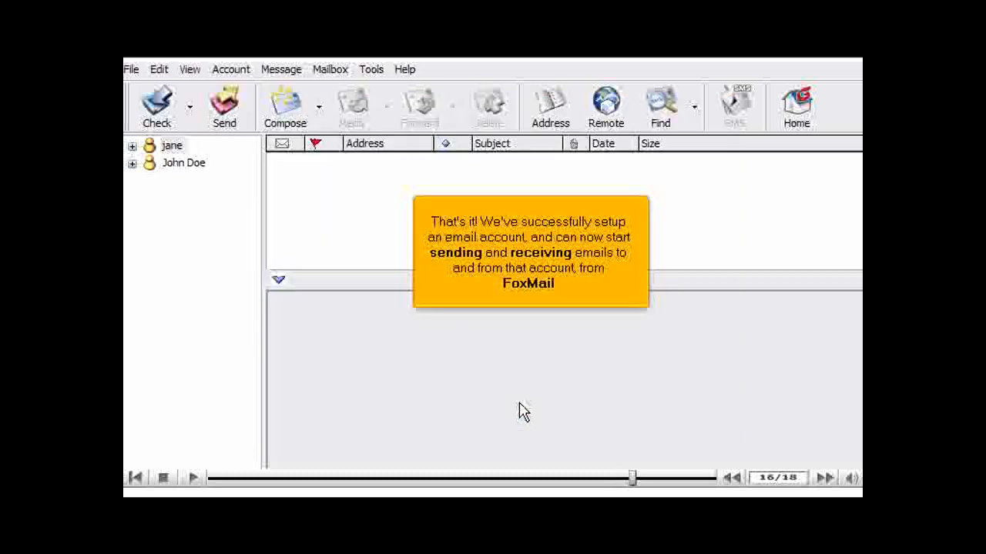